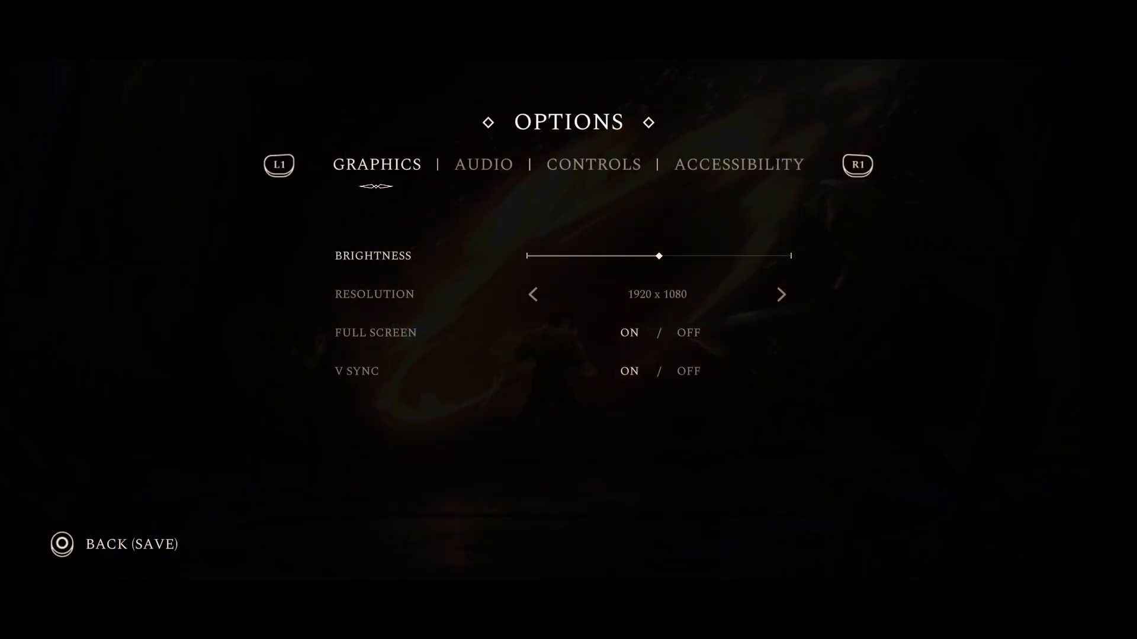
# - Raise screen brightness slightly, then review Controls and Audio and adjust the music volume
pyautogui.moveTo(659, 256); pyautogui.dragTo(686, 256)
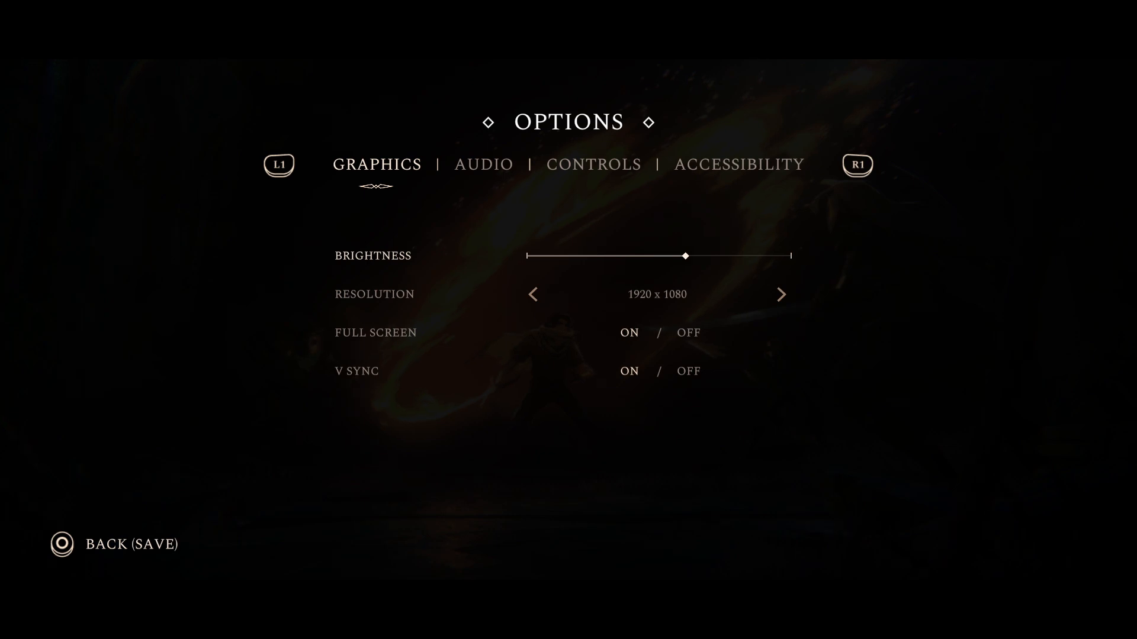
pyautogui.click(594, 164)
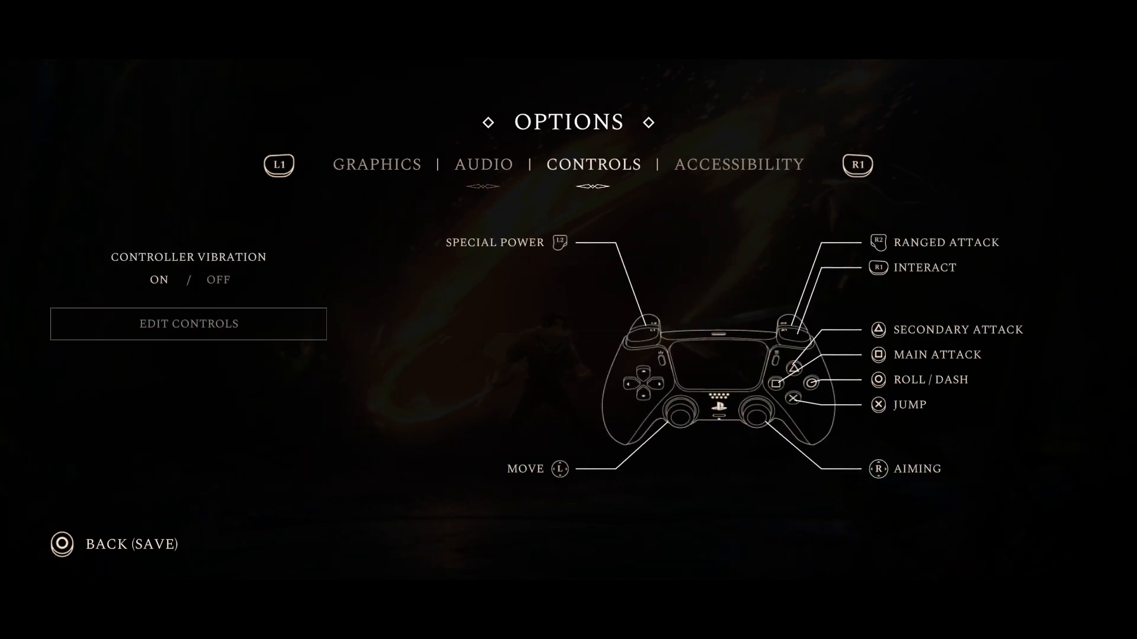
pyautogui.click(483, 165)
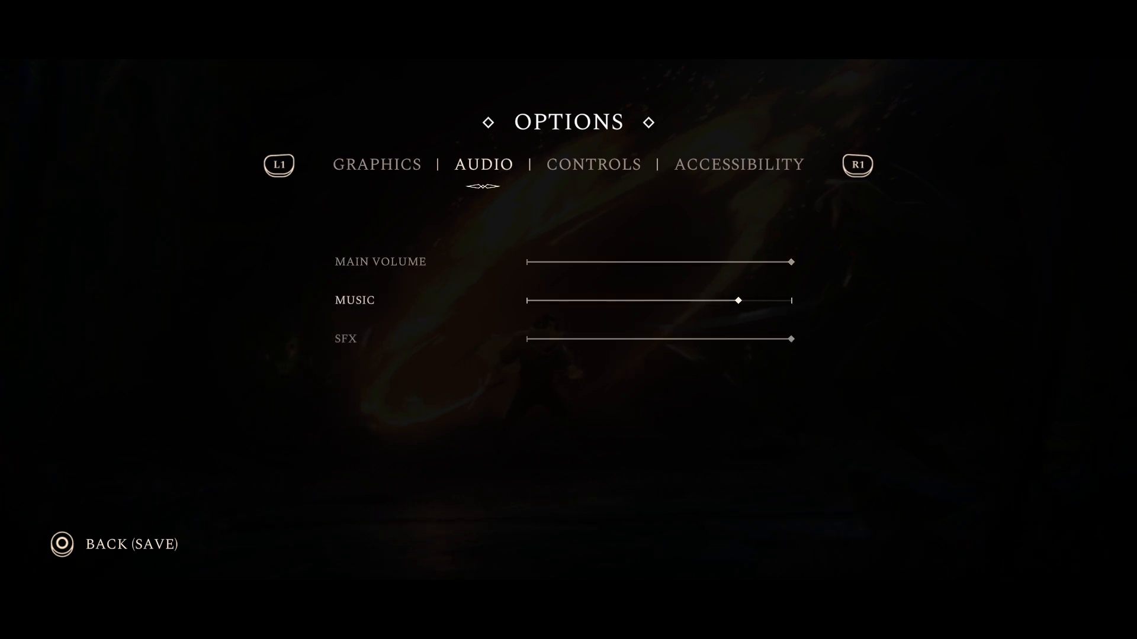
pyautogui.moveTo(738, 299); pyautogui.dragTo(631, 299)
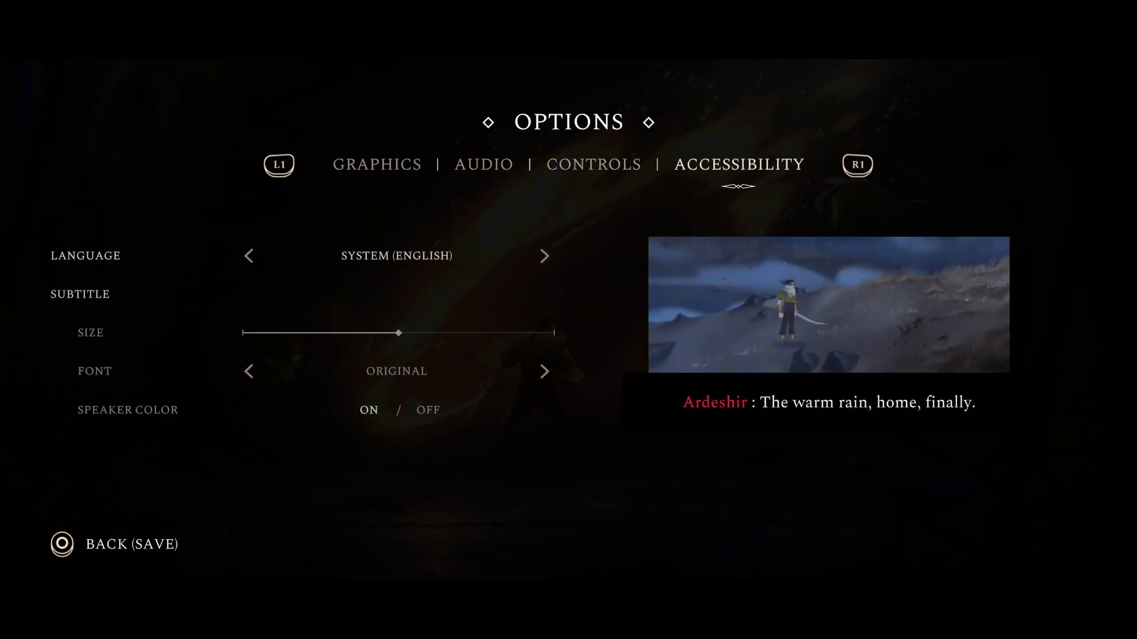
# - Move through Controls to Accessibility and adjust the subtitle size slider
pyautogui.click(593, 163)
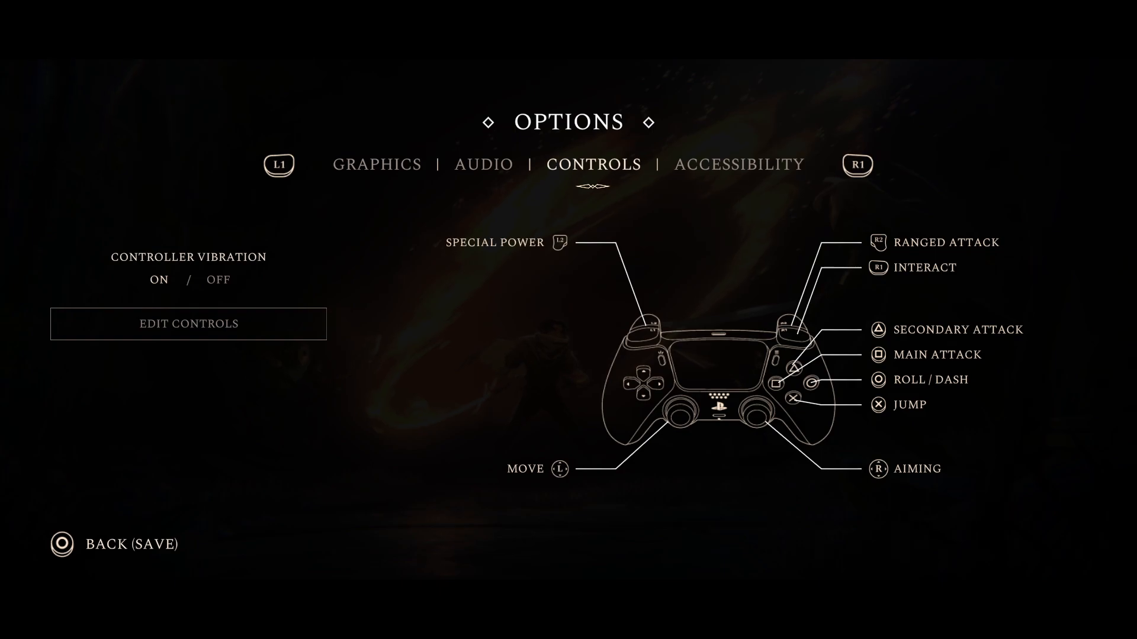
pyautogui.click(739, 164)
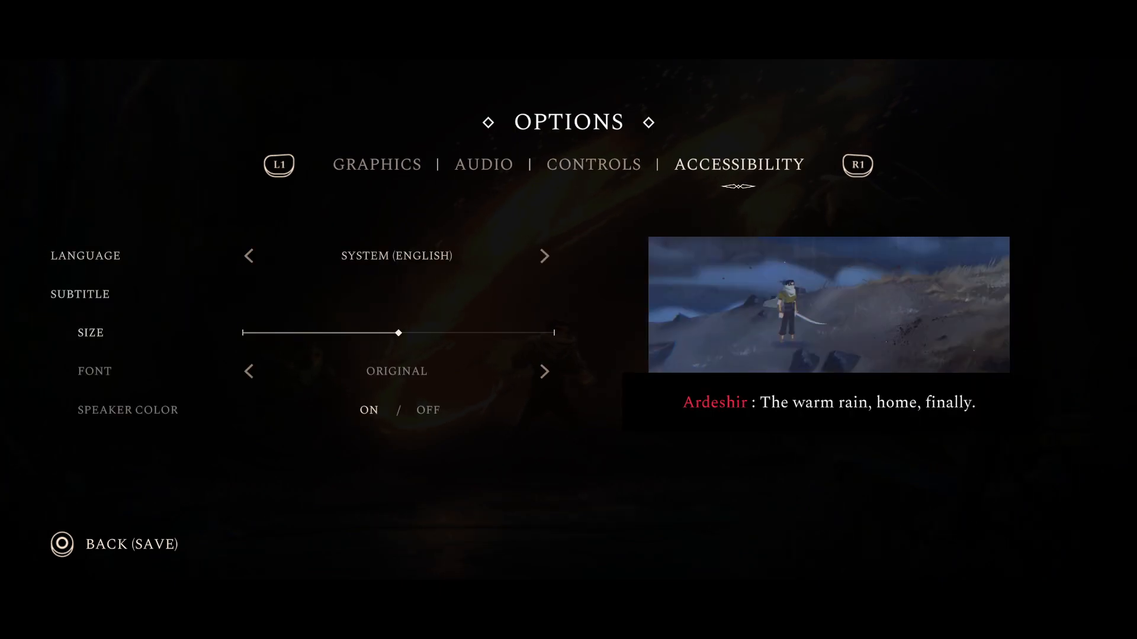
pyautogui.moveTo(398, 333); pyautogui.dragTo(429, 333)
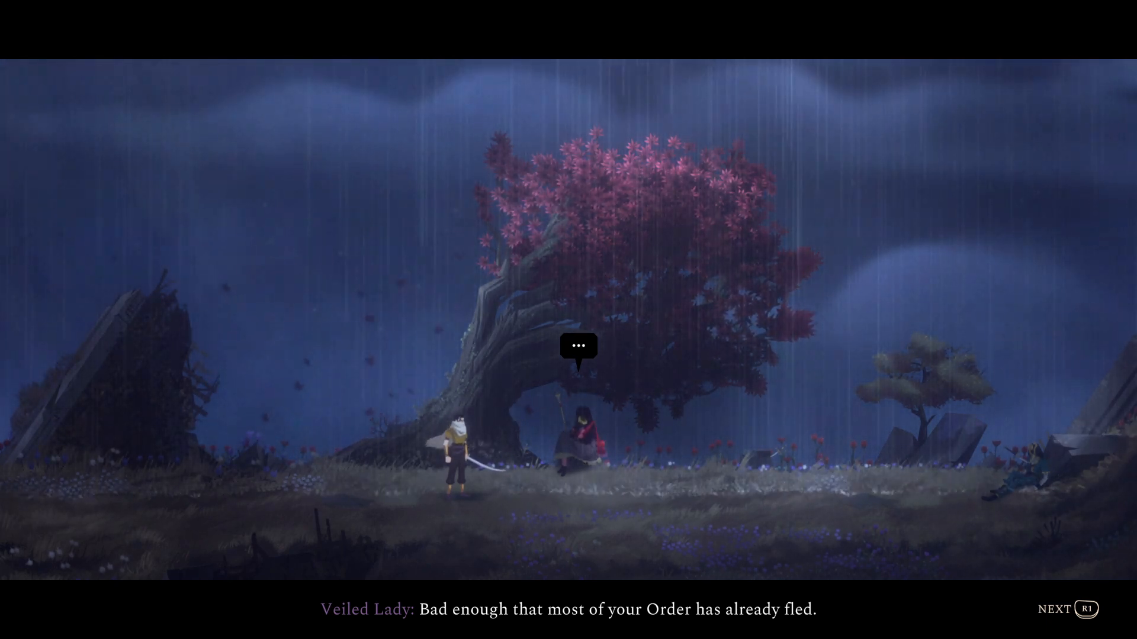
# - Advance the Veiled Lady conversation past Ardeshir's reply and her small island line
pyautogui.click(1056, 609)
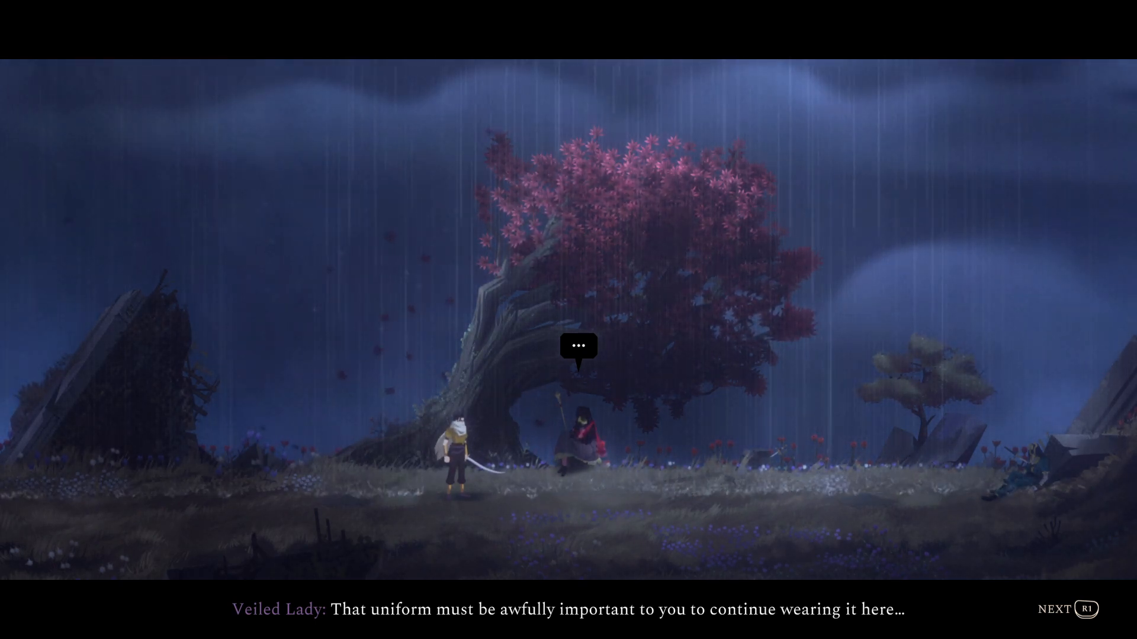
pyautogui.click(1087, 608)
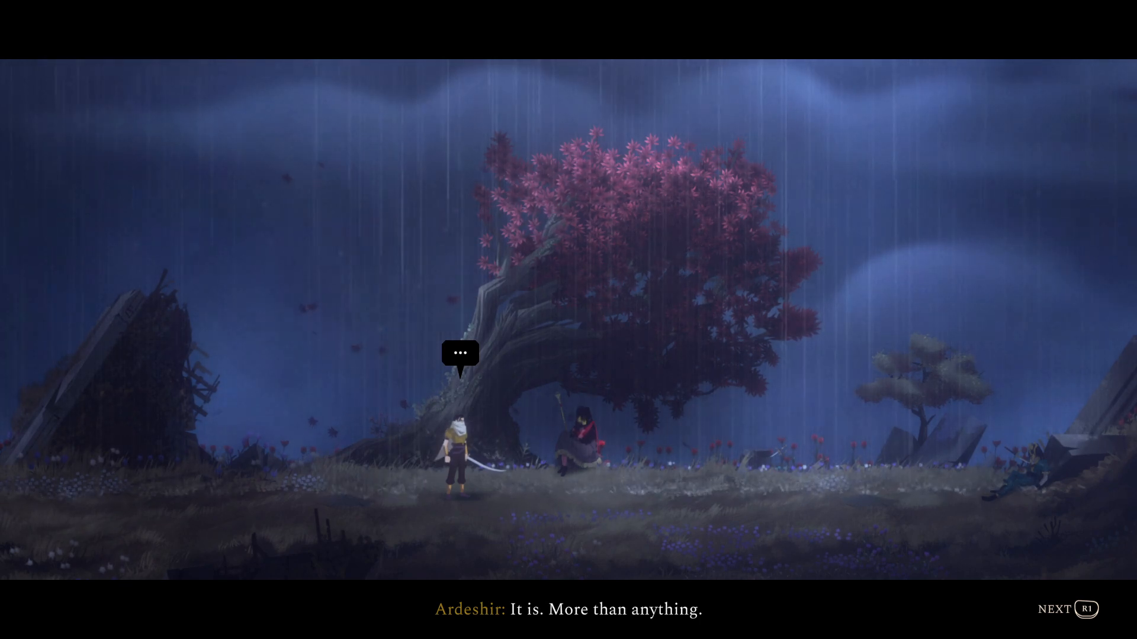
pyautogui.click(1070, 609)
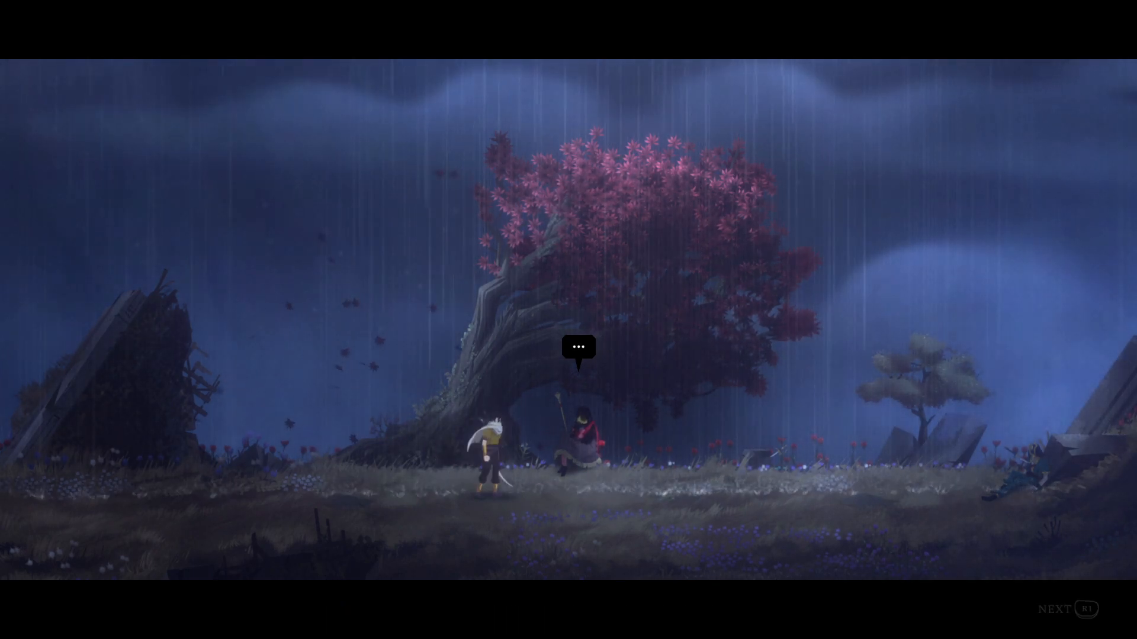
pyautogui.press('R1')
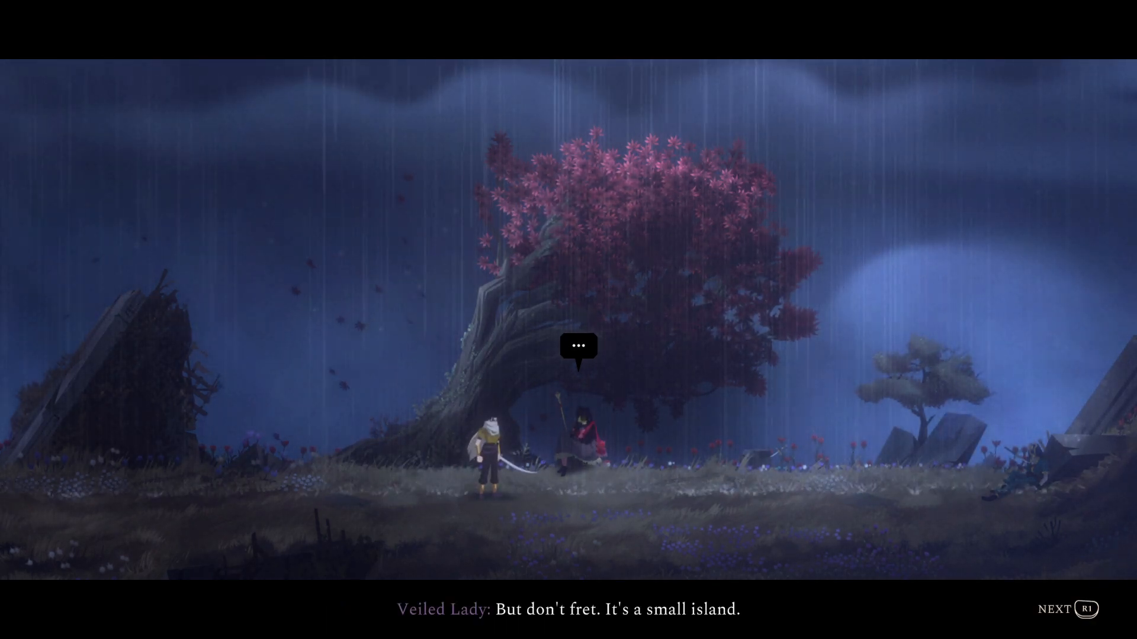
pyautogui.press('R1')
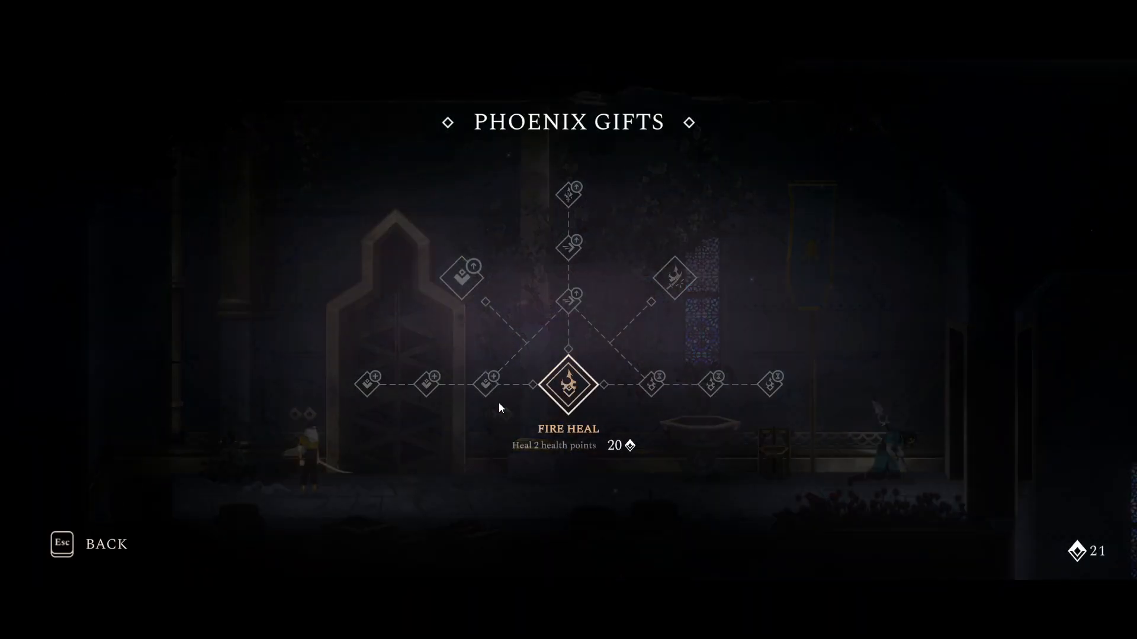
pyautogui.moveTo(567, 384)
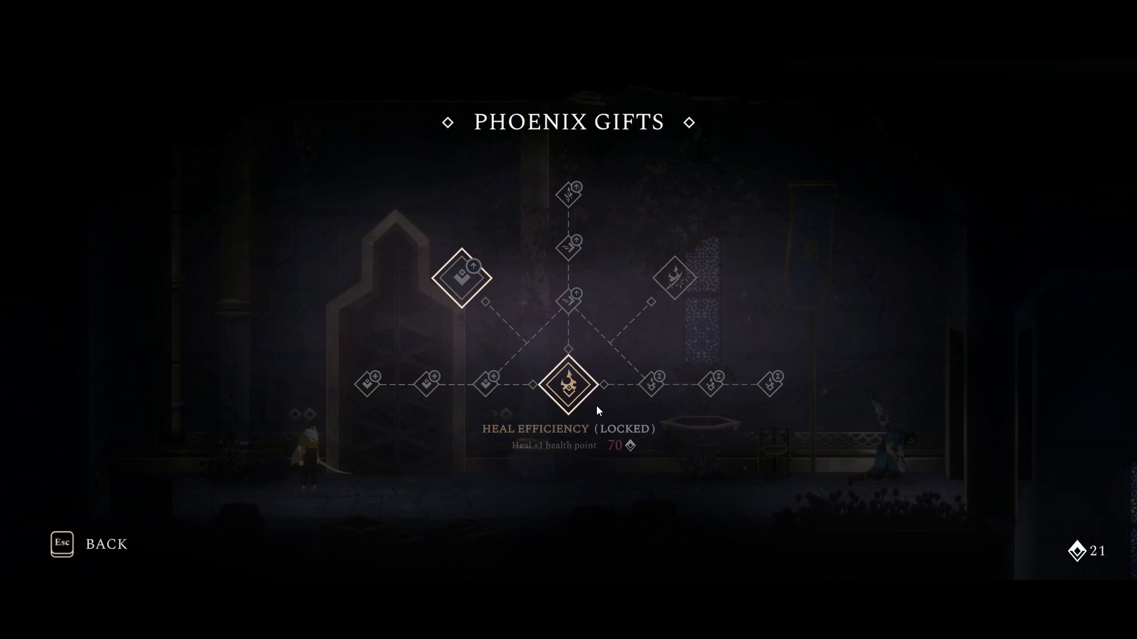
# - Select a node in the Phoenix Gifts tree to view its details
pyautogui.click(568, 384)
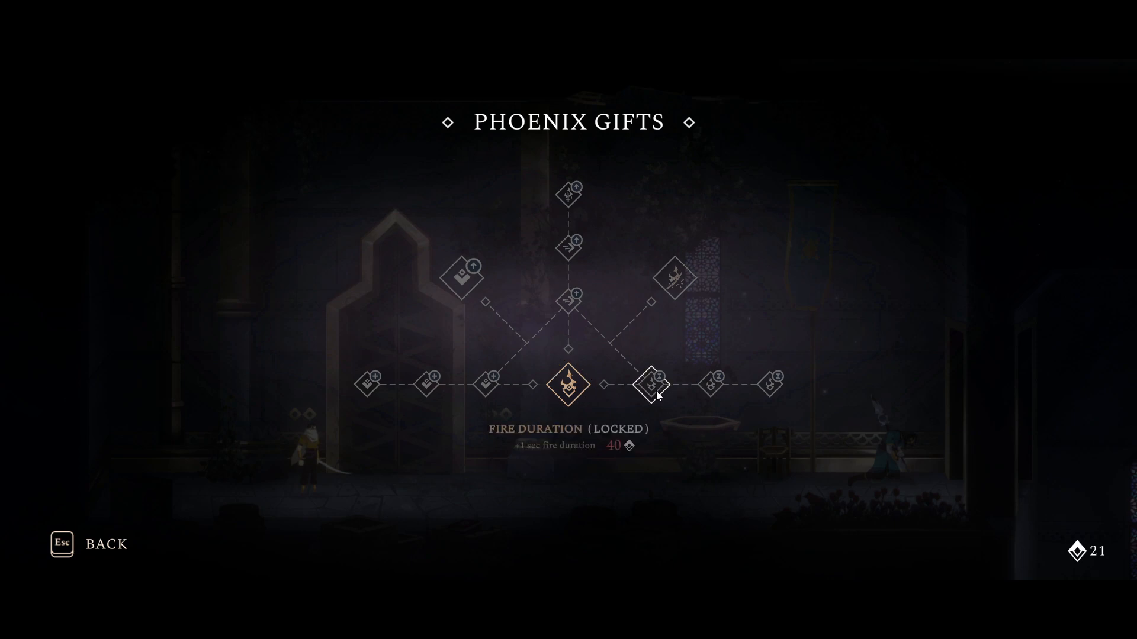
pyautogui.moveTo(569, 302)
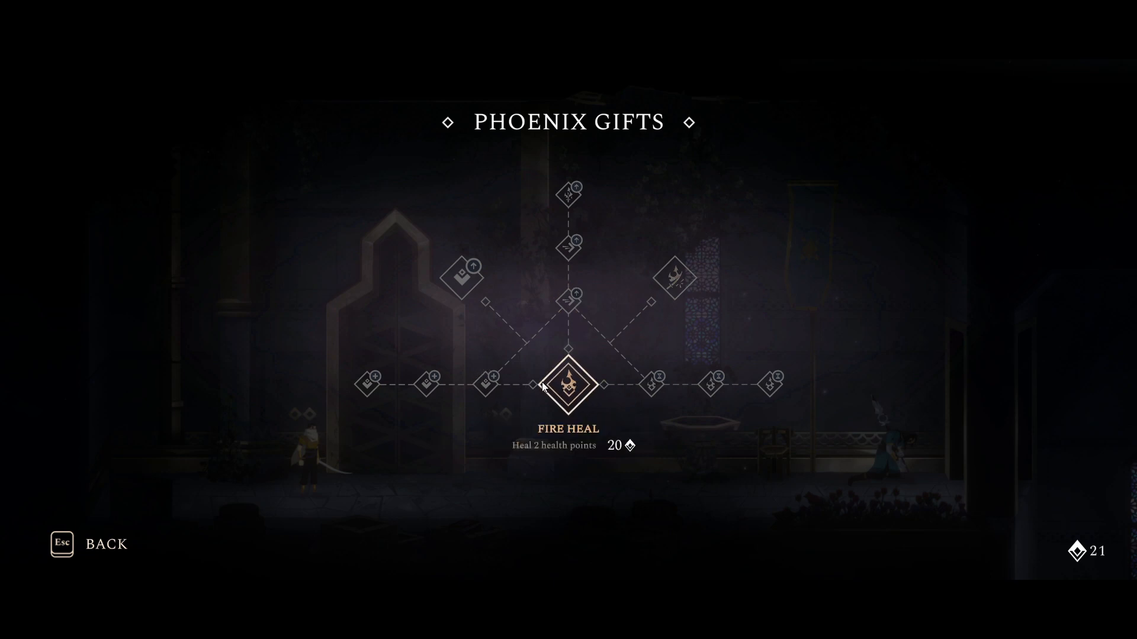
pyautogui.moveTo(598, 389)
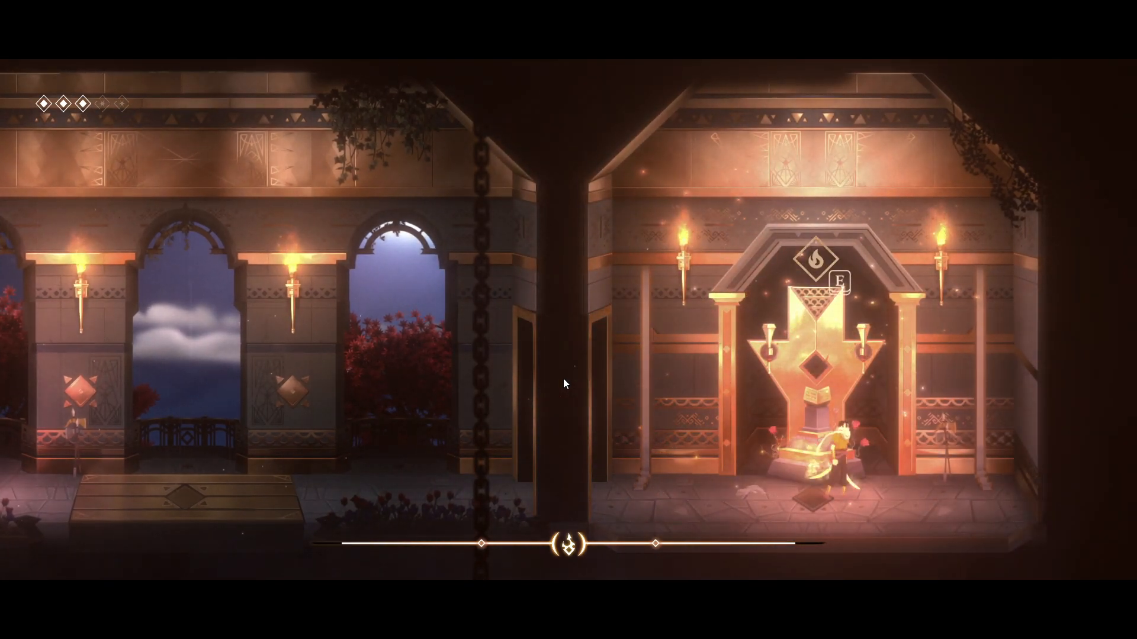
# - Read the Tome of the Enduring Flame page 1 of 11 at the golden statue, then close Pages
pyautogui.press('e')
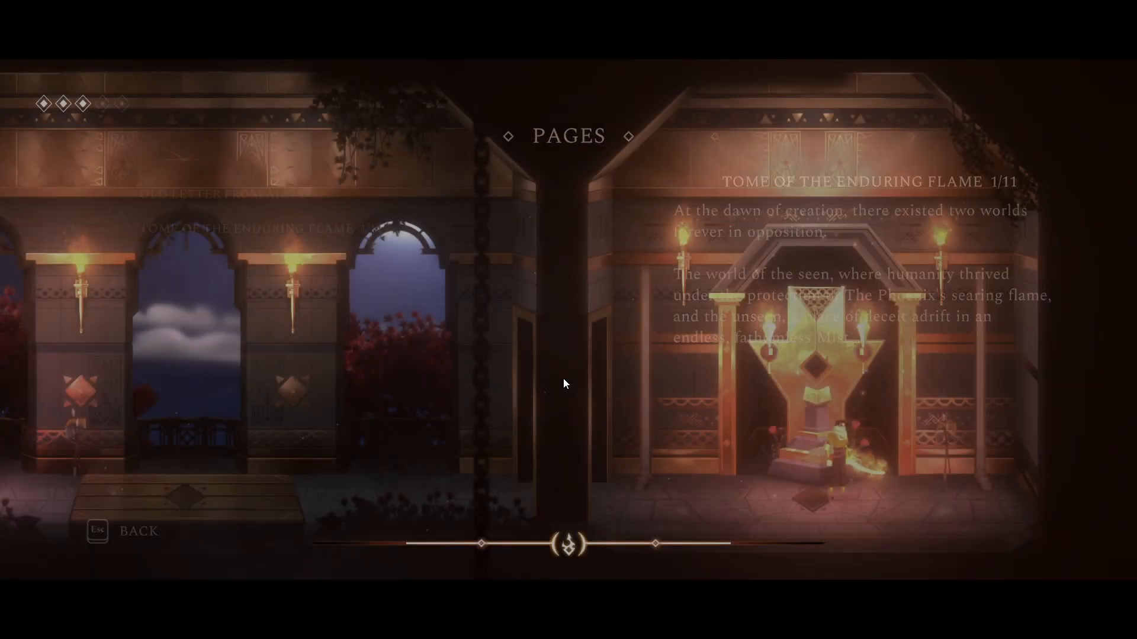
pyautogui.press('Escape')
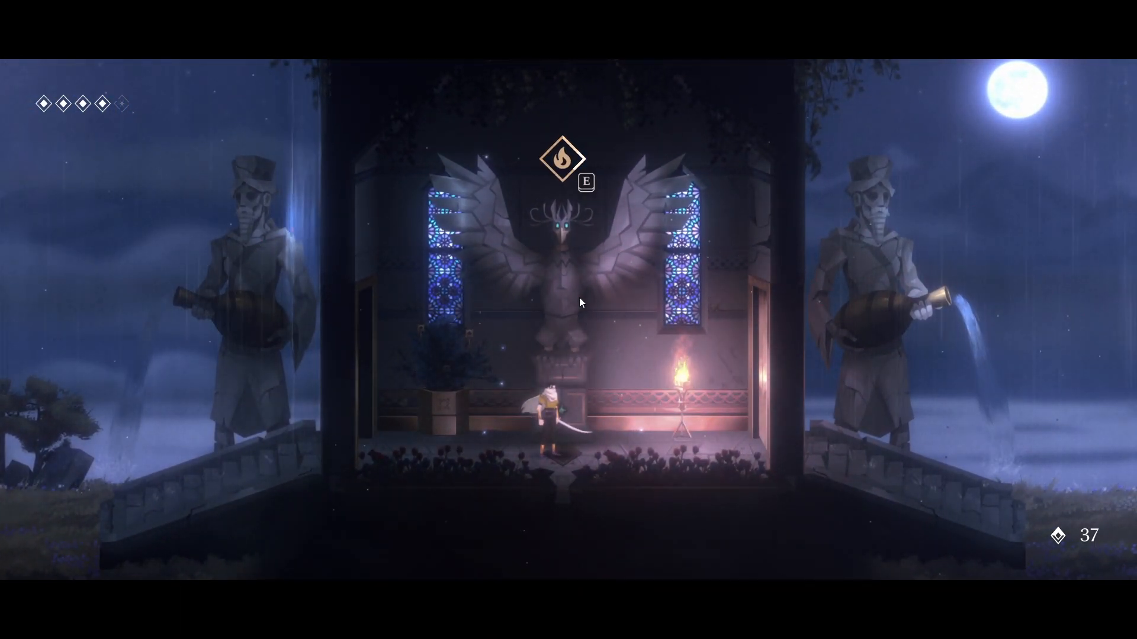
# - Browse Phoenix Gifts: Fire Heal, Embers Throw locked at 70, Fire Duration at 40, then close the tree
pyautogui.press('e')
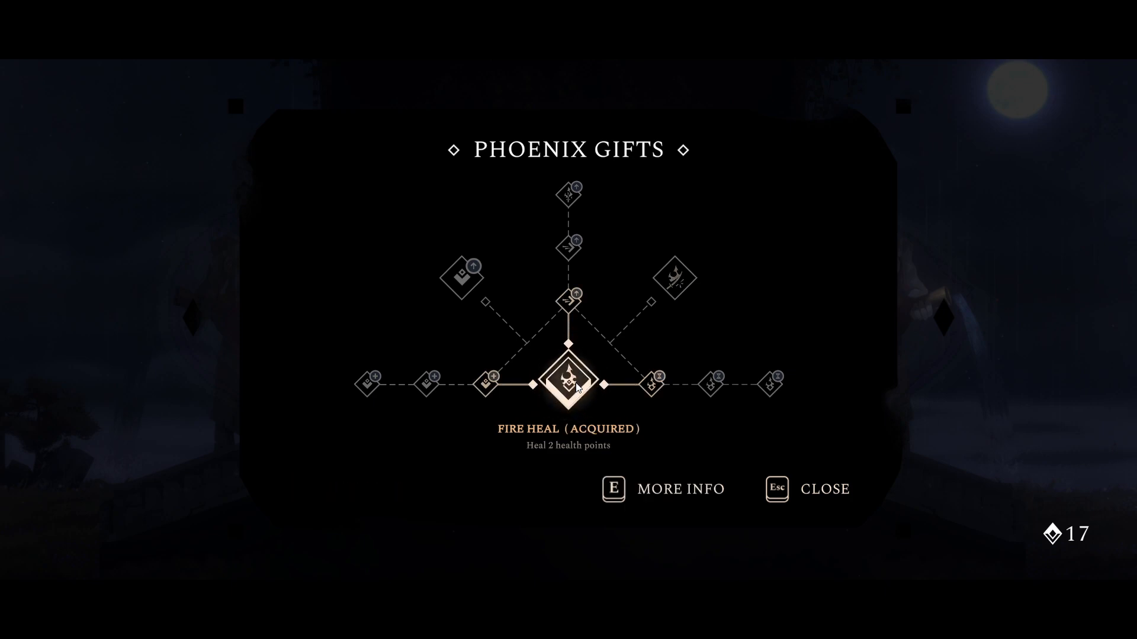
pyautogui.press('e')
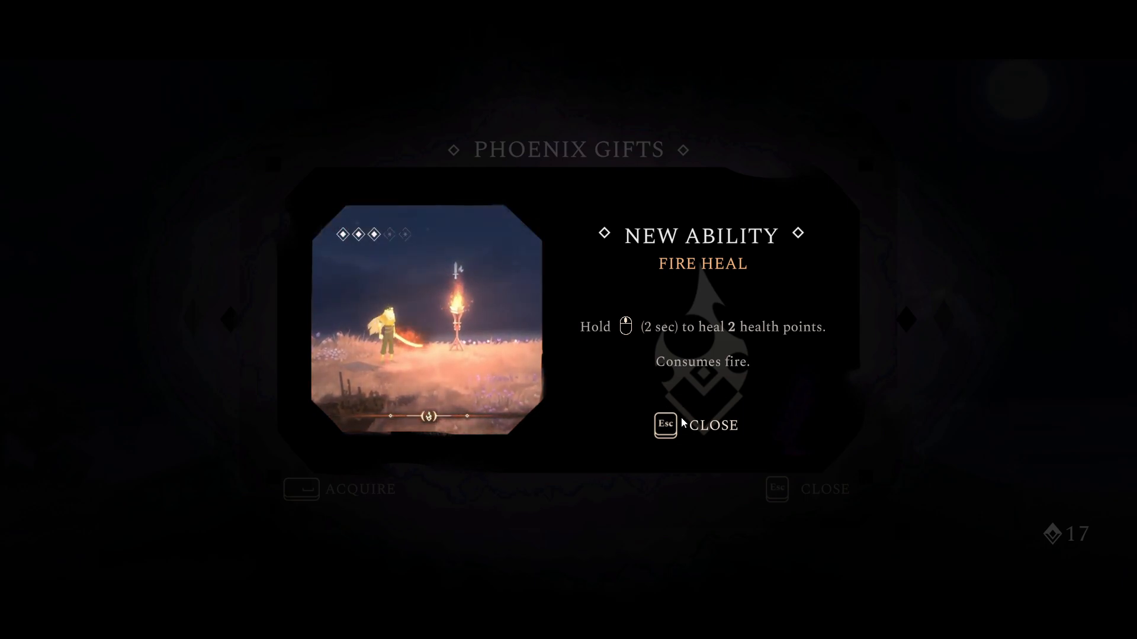
pyautogui.click(695, 425)
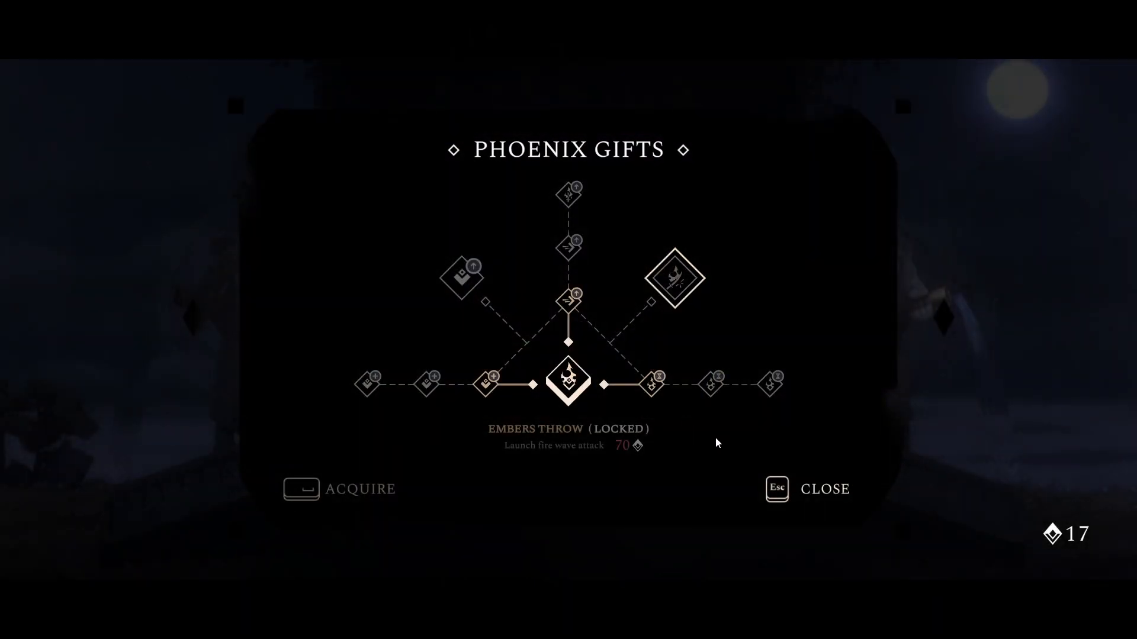
pyautogui.click(653, 384)
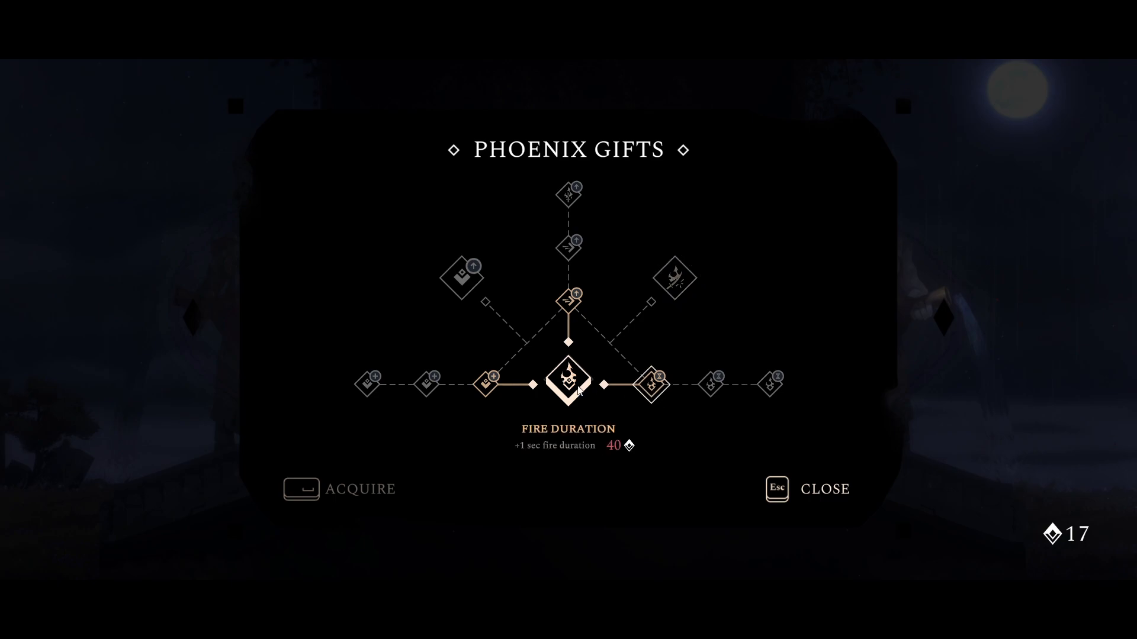
pyautogui.press('Escape')
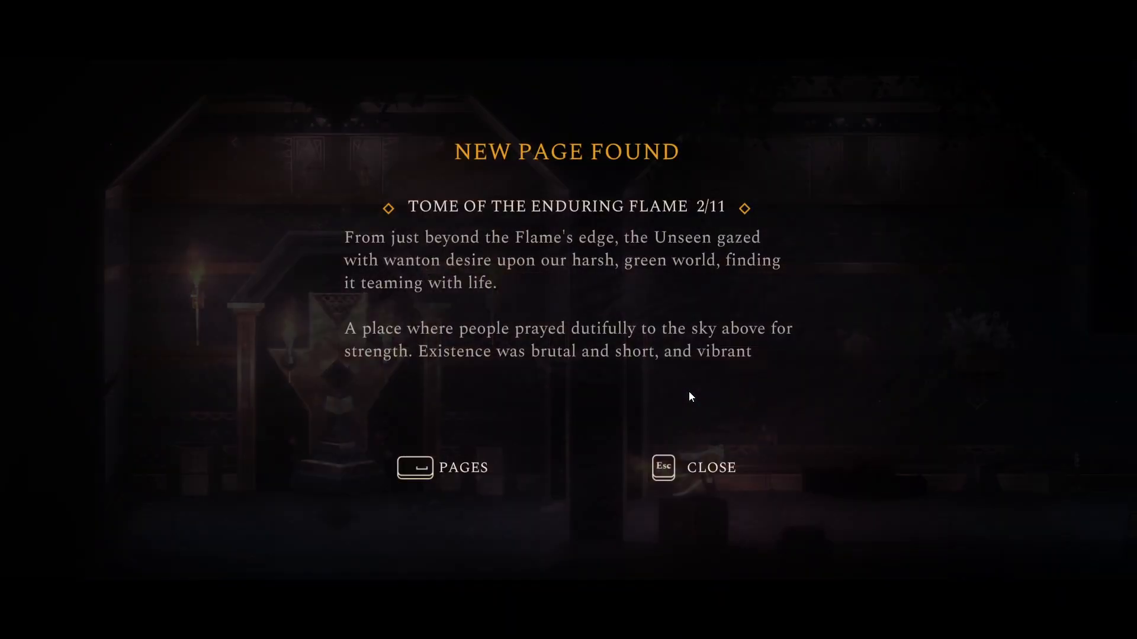
# - Dismiss the New Page Found panel for Tome of the Enduring Flame page 2 of 11
pyautogui.click(442, 468)
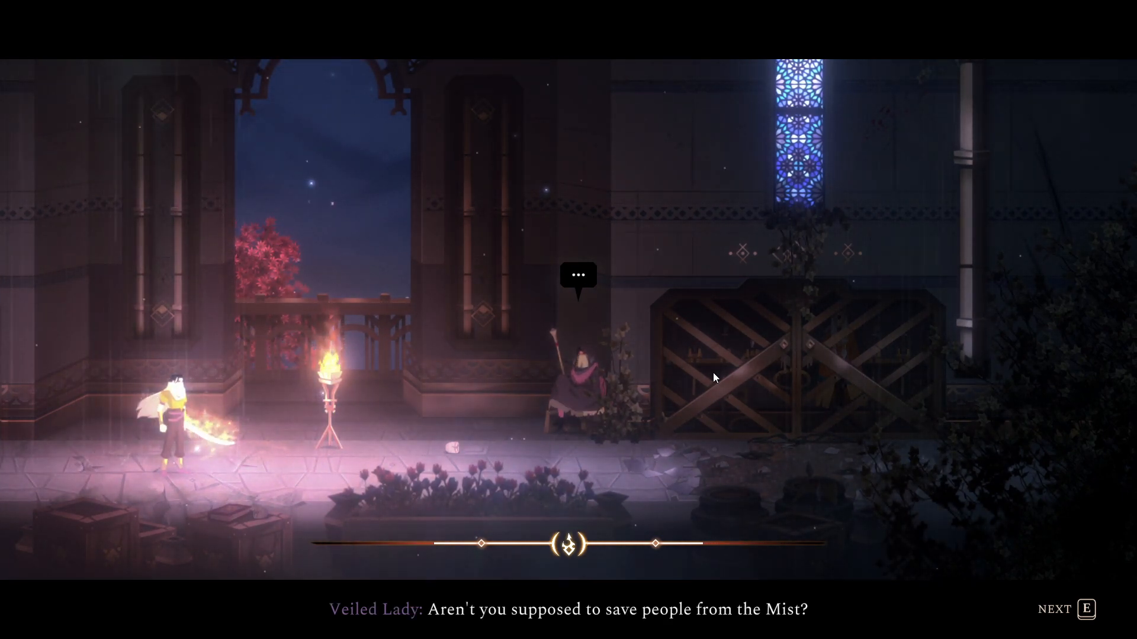
# - Advance past the Veiled Lady's Mist question and Ardeshir's reply
pyautogui.press('e')
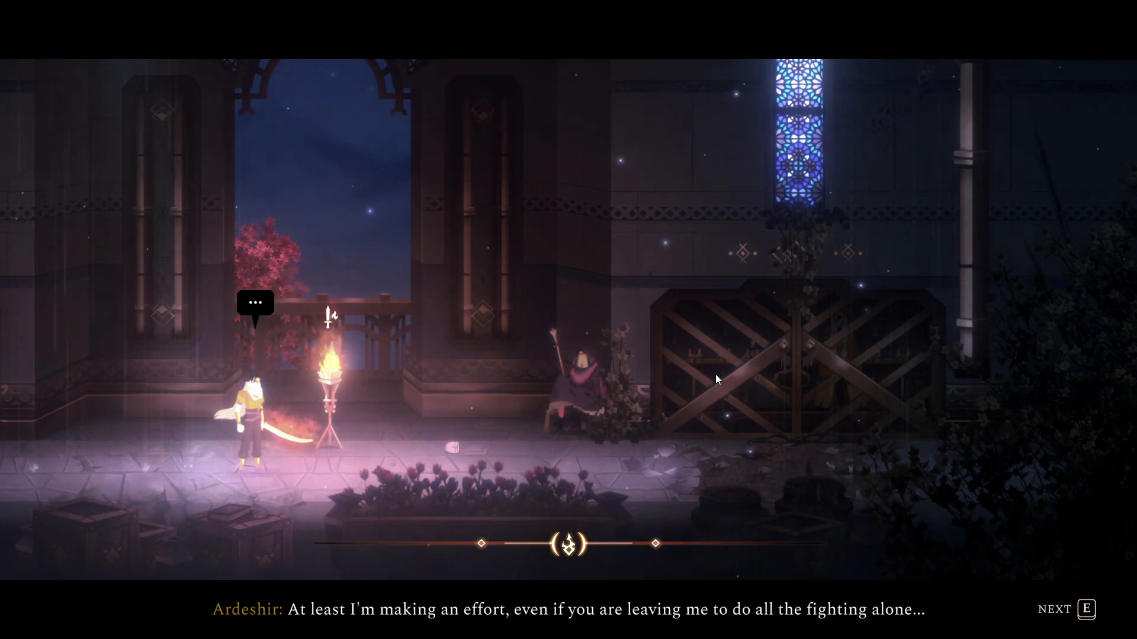
pyautogui.press('e')
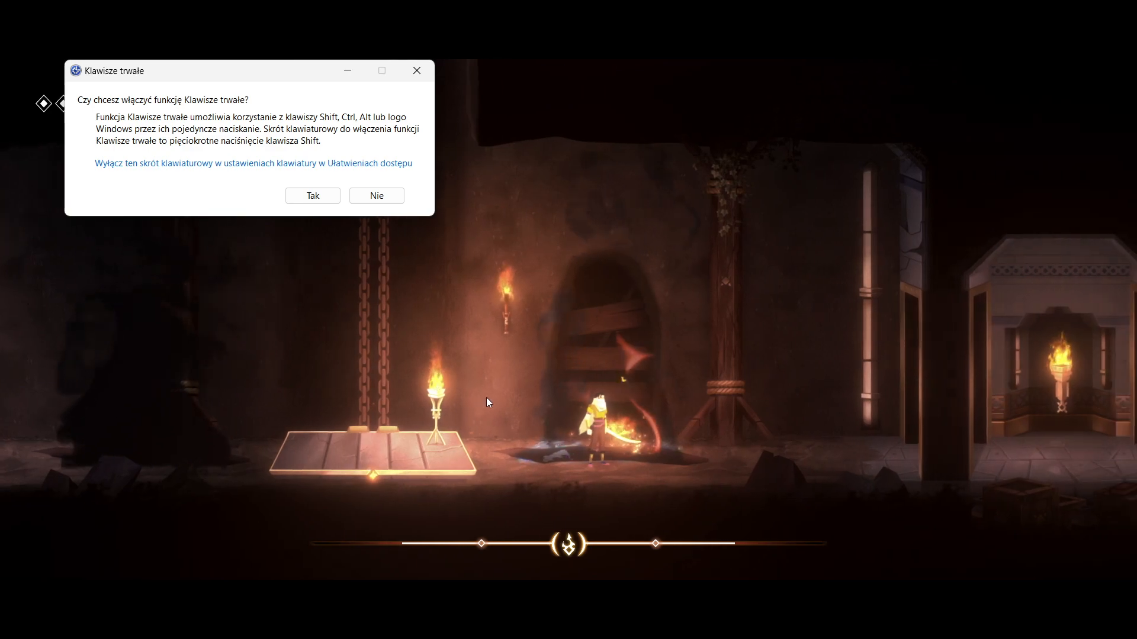
# - Dismiss the Sticky Keys prompt with No
pyautogui.click(375, 196)
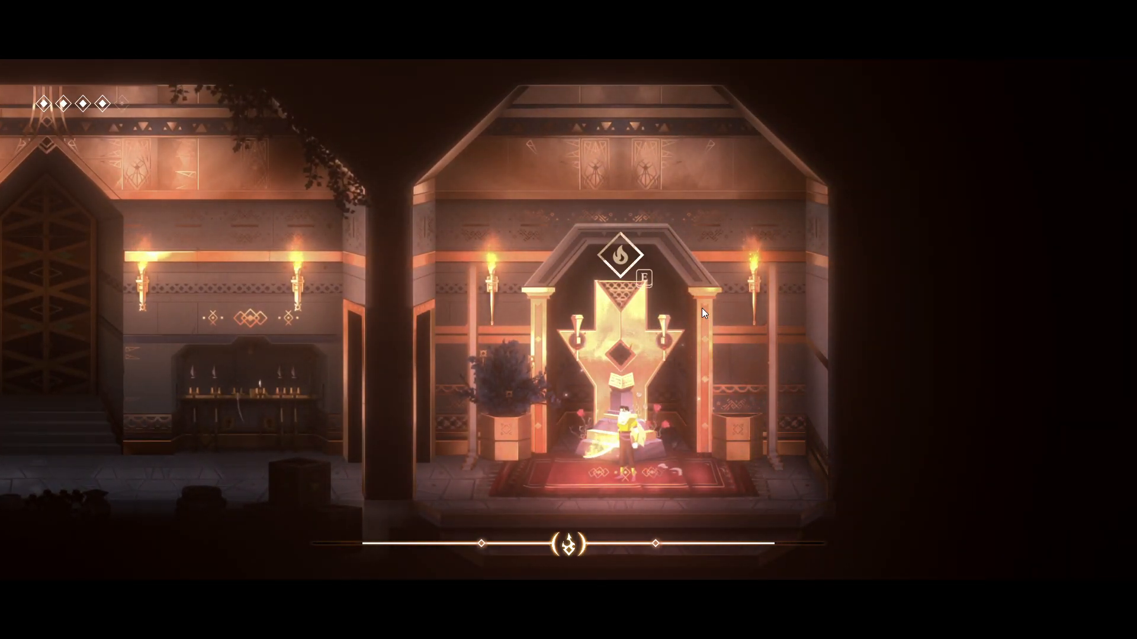
pyautogui.press('e')
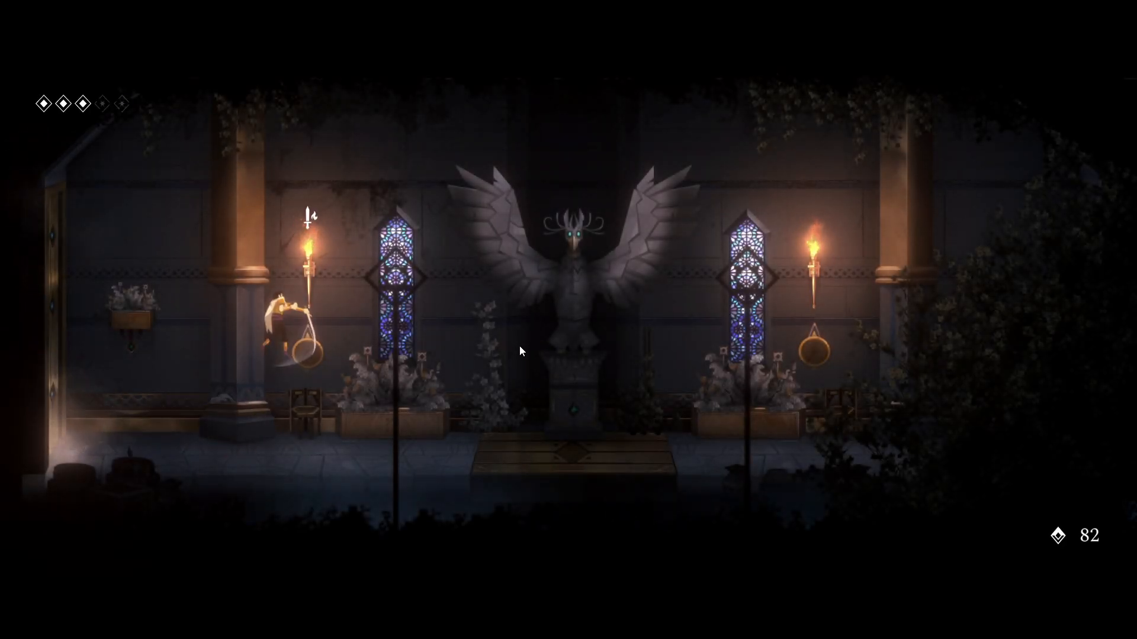
# - Interact with the phoenix statue to bring up Phoenix Gifts with 82 currency held
pyautogui.press('e')
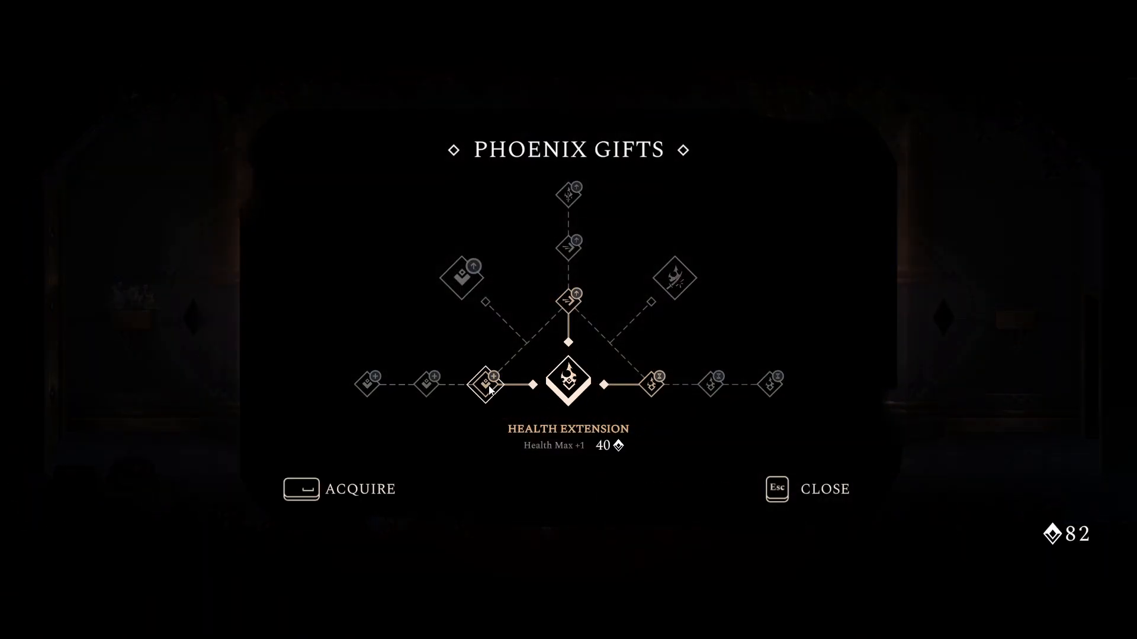
pyautogui.moveTo(592, 398)
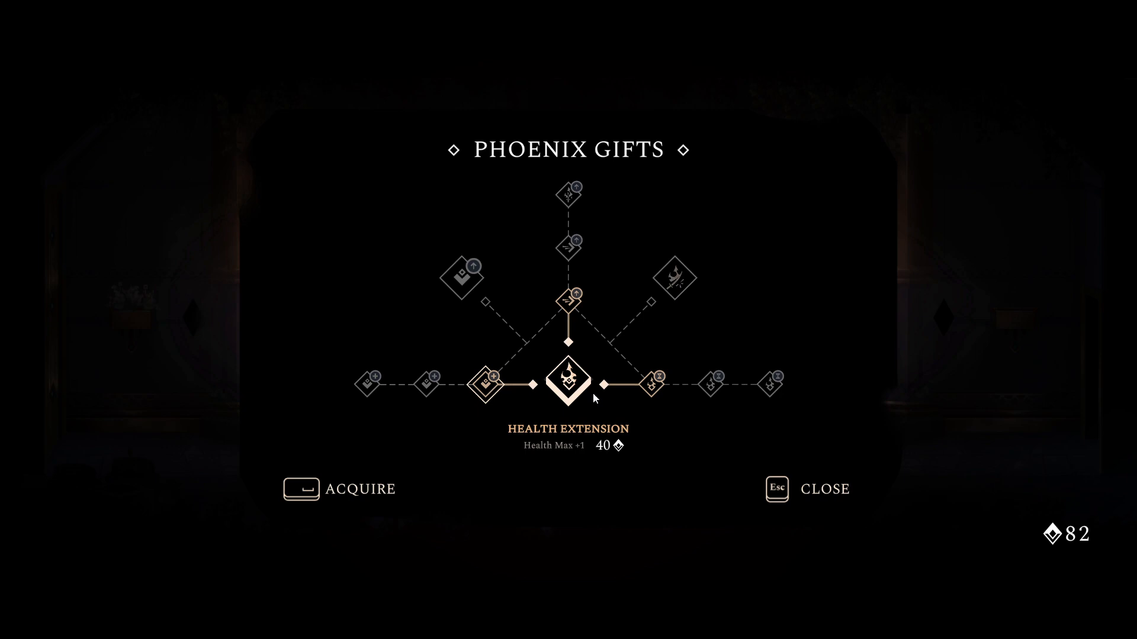
# - Select the Fire Duration node to acquire +1 sec fire duration, leaving 42 currency
pyautogui.click(651, 383)
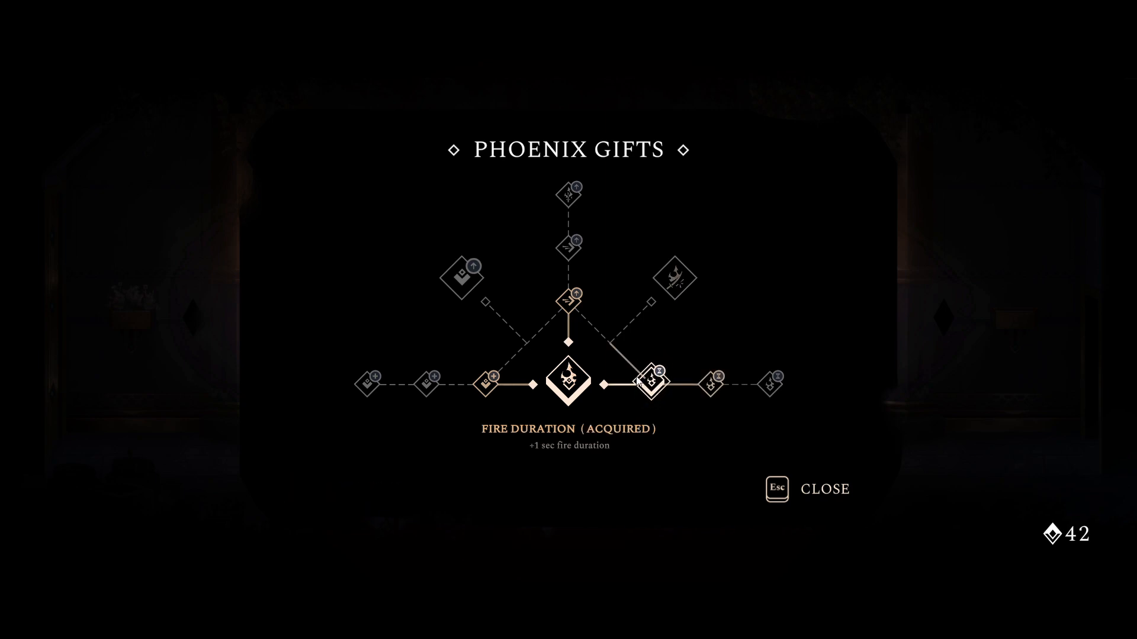
pyautogui.moveTo(709, 386)
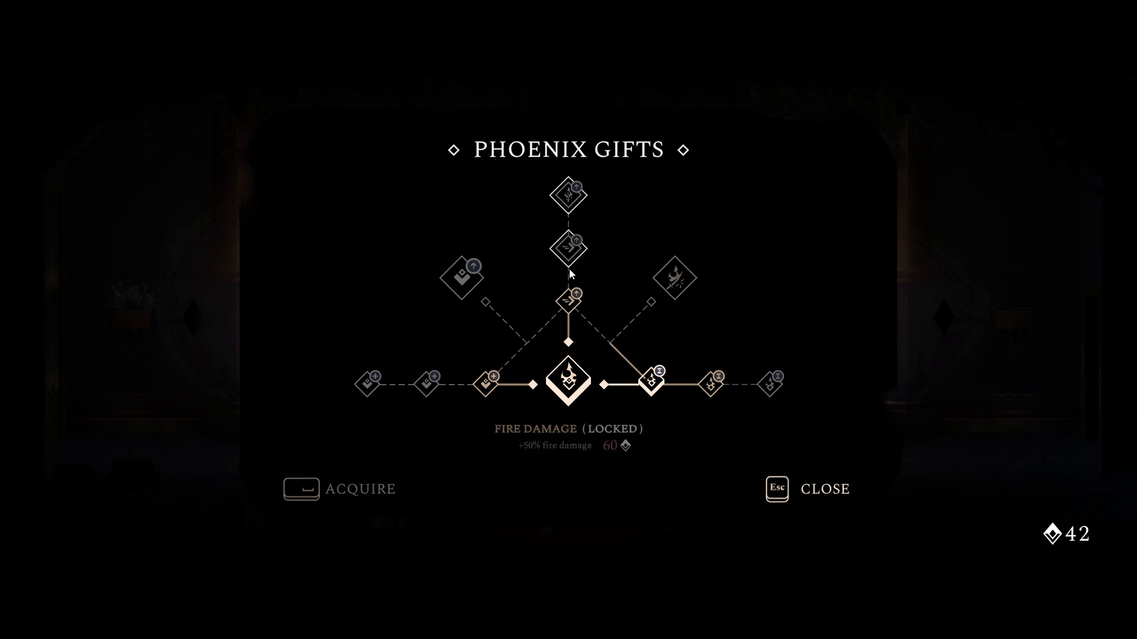
pyautogui.moveTo(485, 383)
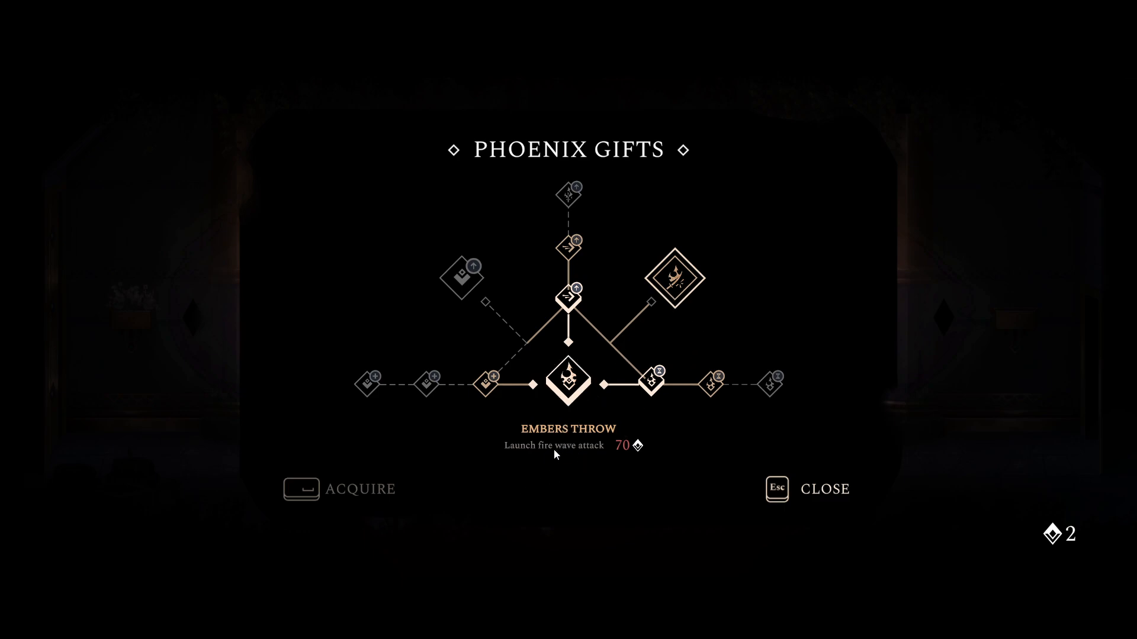
pyautogui.moveTo(556, 470)
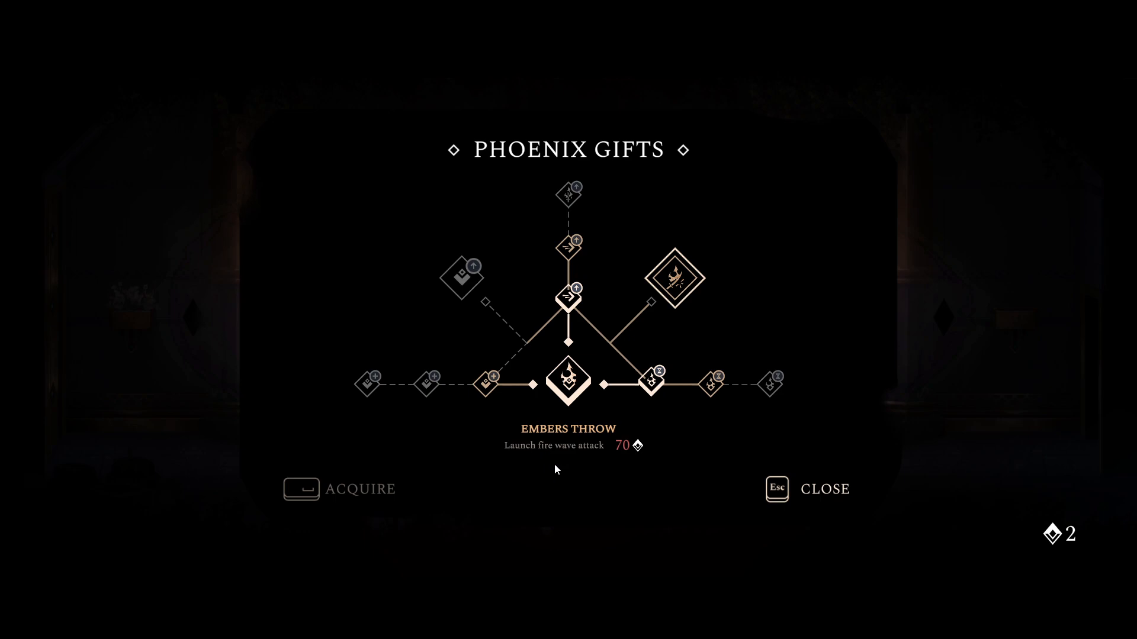